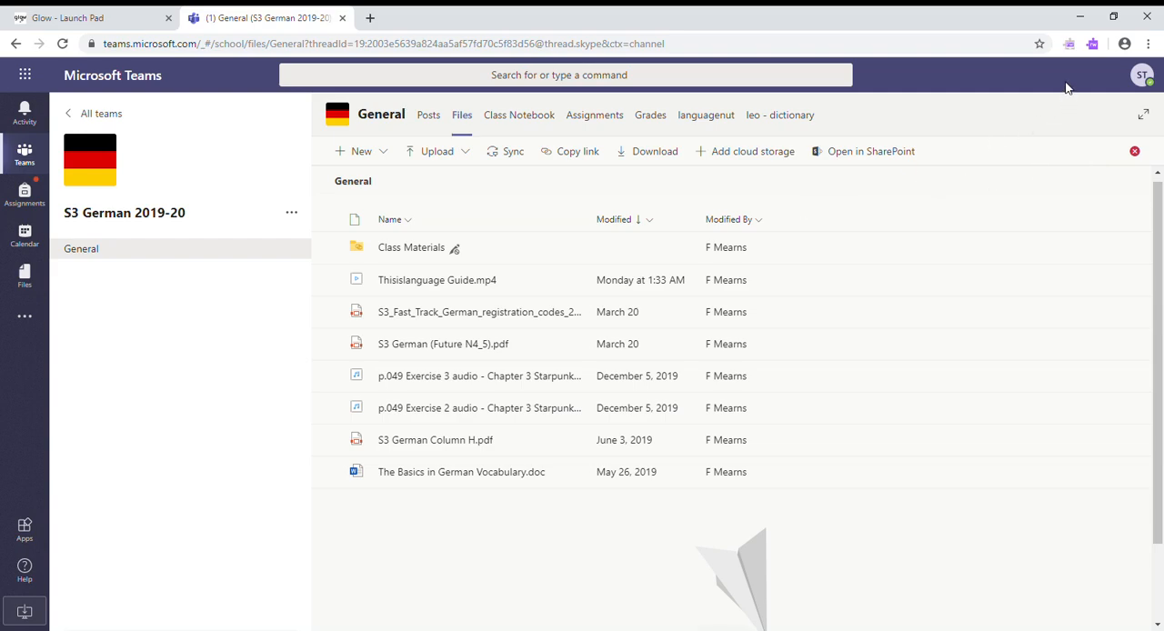
{"action": "mouse_move", "coordinate": [1080, 630]}
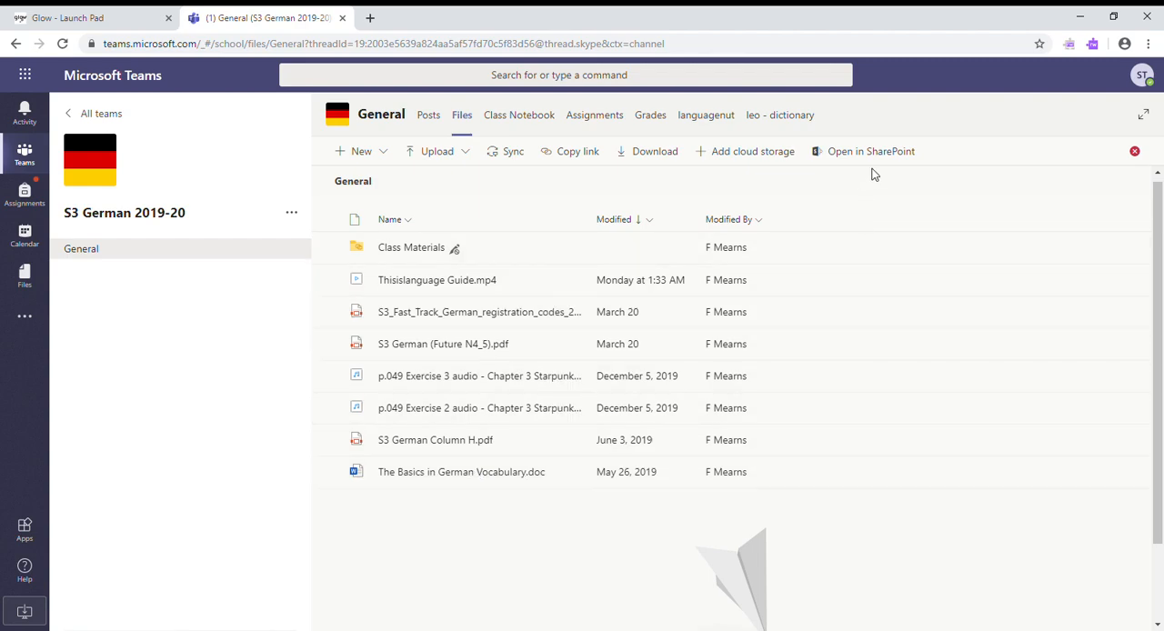
{"action": "mouse_move", "coordinate": [462, 125]}
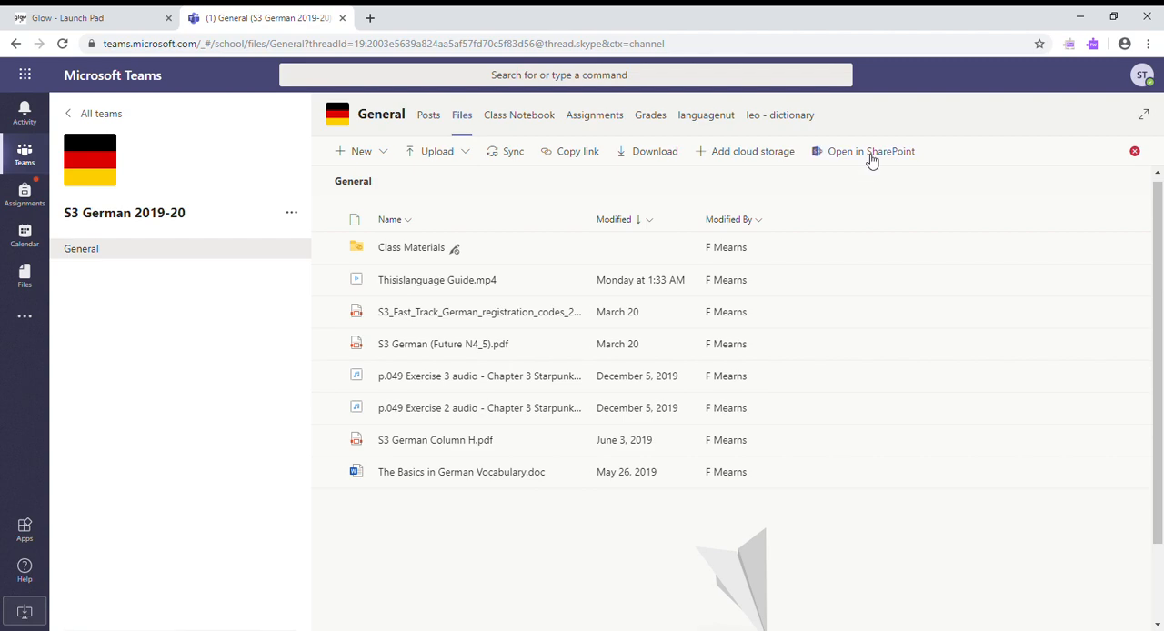
- Open the channel's files in SharePoint, landing in the General documents folder
{"action": "left_click", "coordinate": [870, 151]}
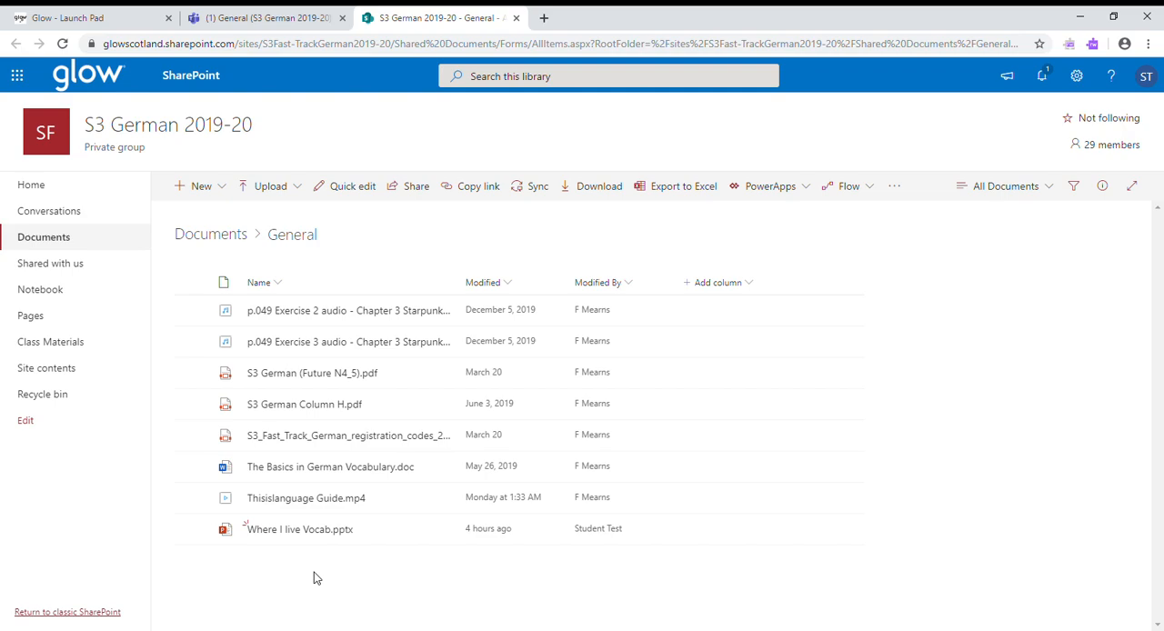
{"action": "mouse_move", "coordinate": [440, 342]}
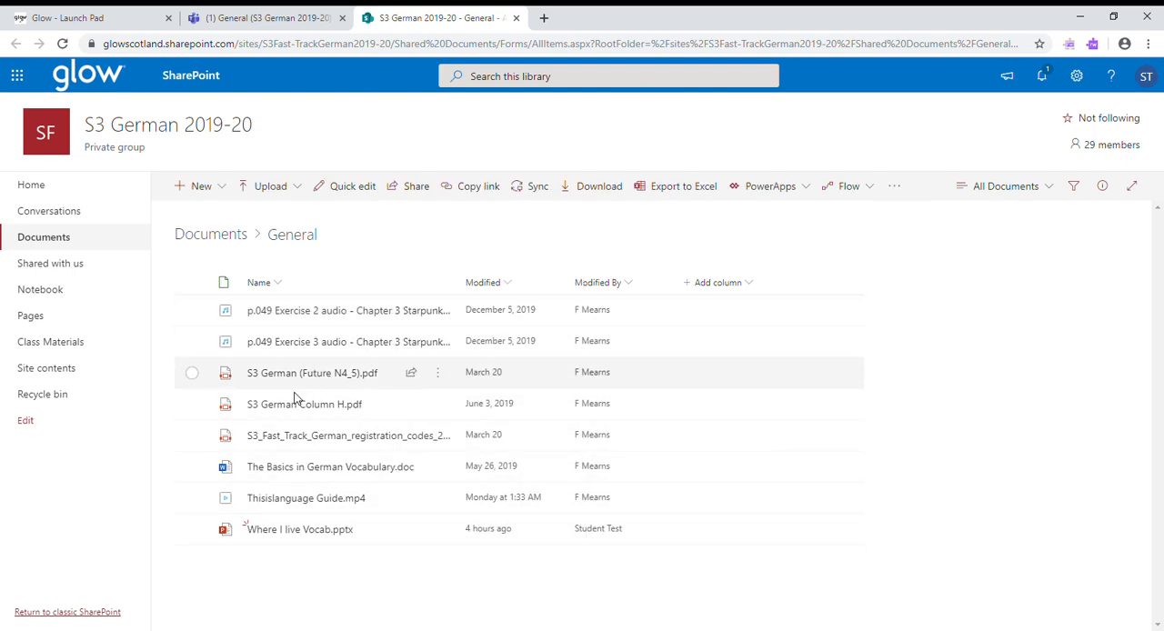
{"action": "mouse_move", "coordinate": [436, 465]}
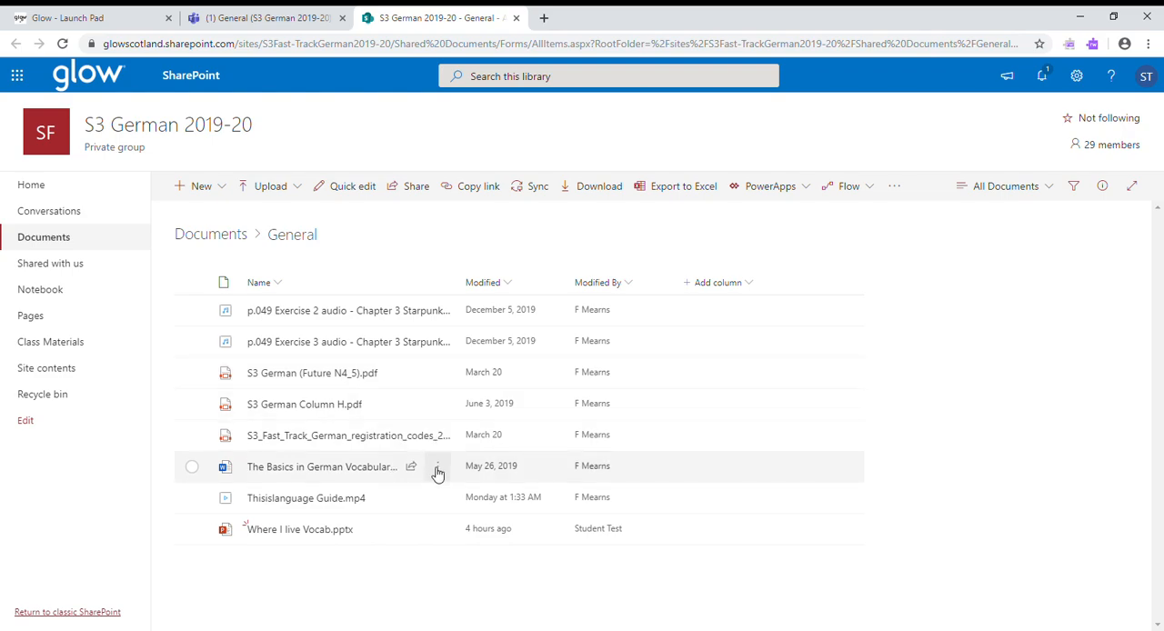
{"action": "left_click", "coordinate": [436, 465]}
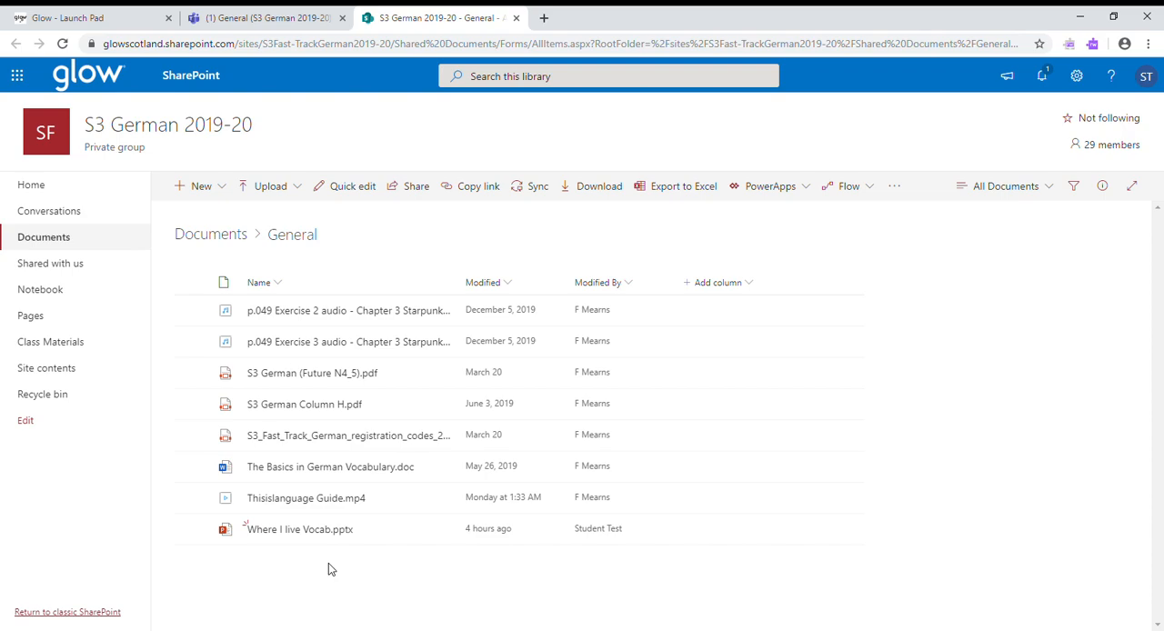
{"action": "mouse_move", "coordinate": [295, 9]}
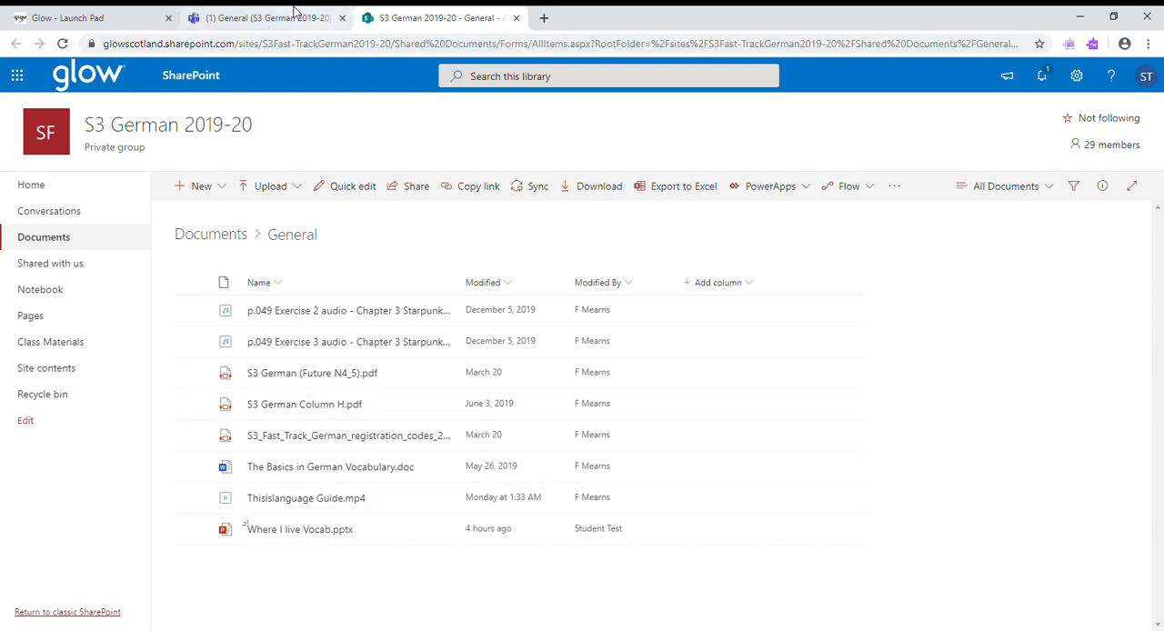
{"action": "left_click", "coordinate": [264, 18]}
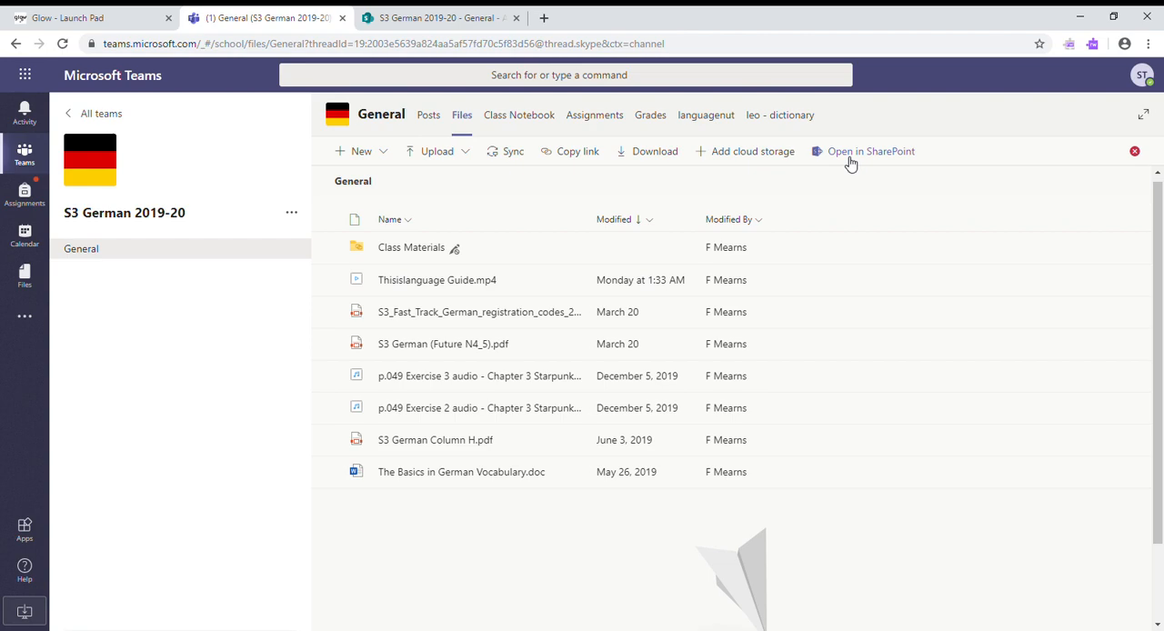
{"action": "left_click", "coordinate": [869, 151]}
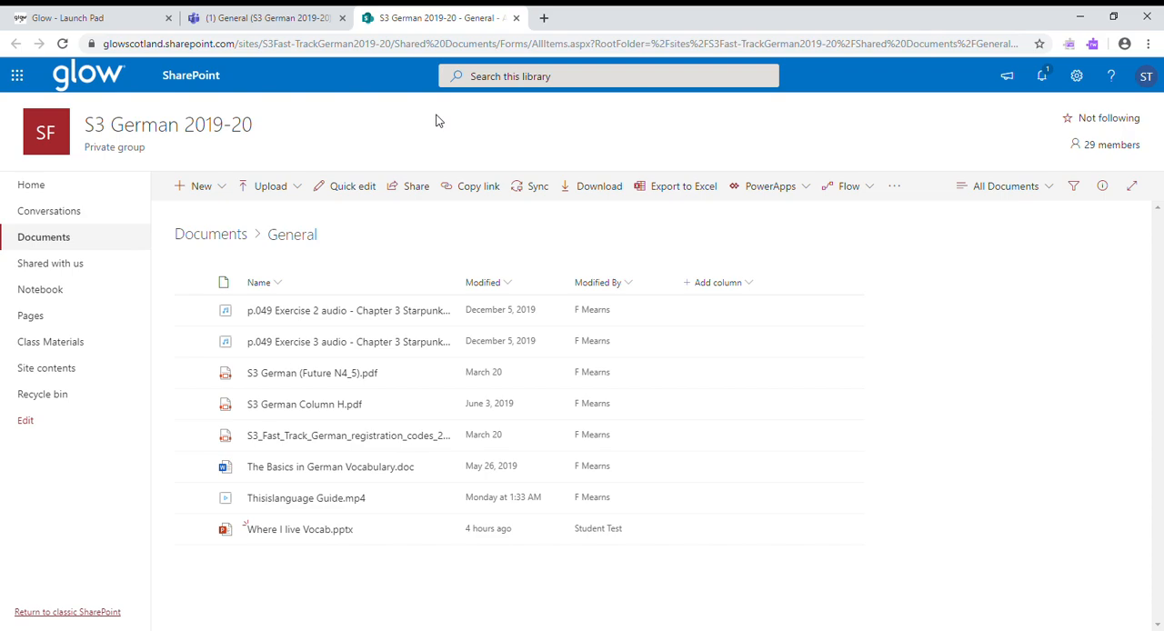
{"action": "mouse_move", "coordinate": [287, 608]}
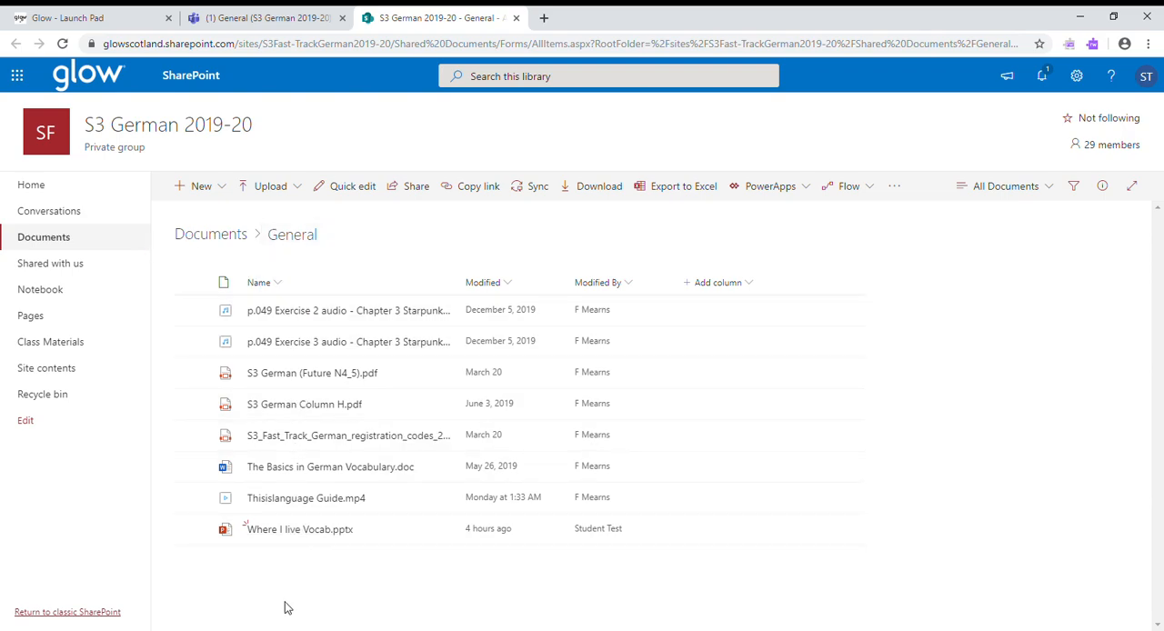
{"action": "mouse_move", "coordinate": [283, 553]}
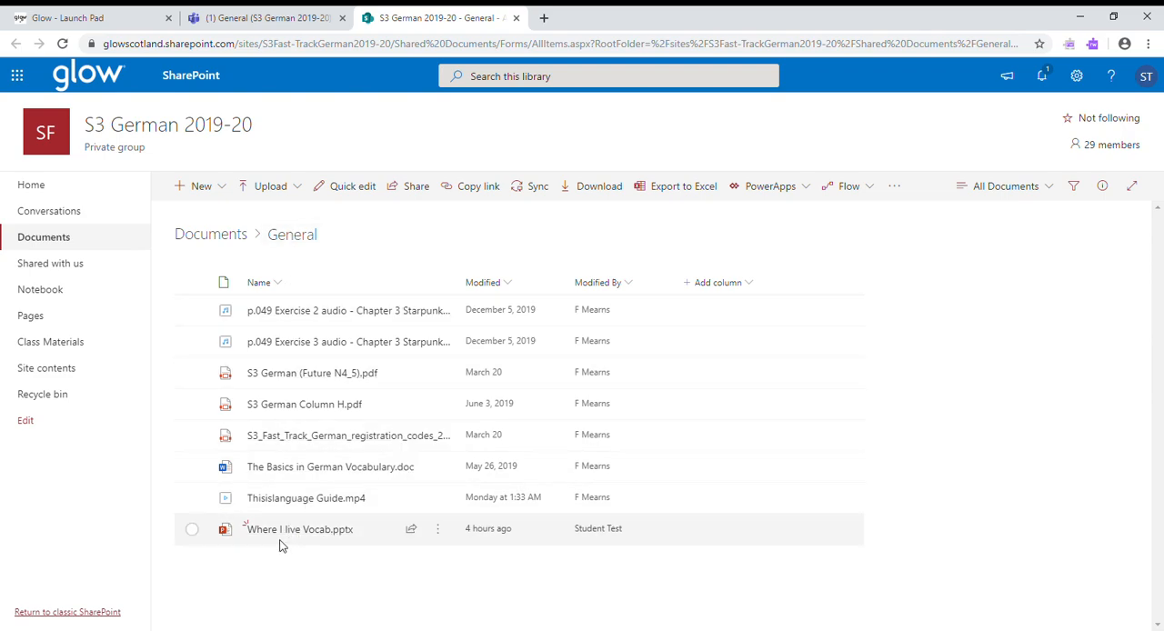
{"action": "mouse_move", "coordinate": [273, 549]}
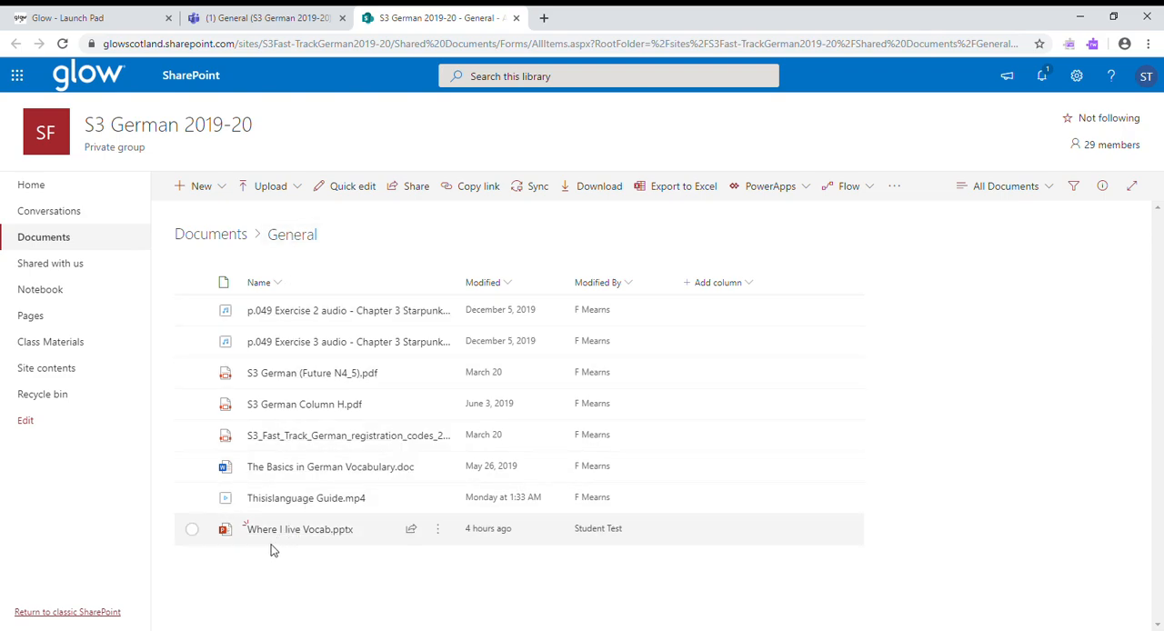
{"action": "mouse_move", "coordinate": [270, 571]}
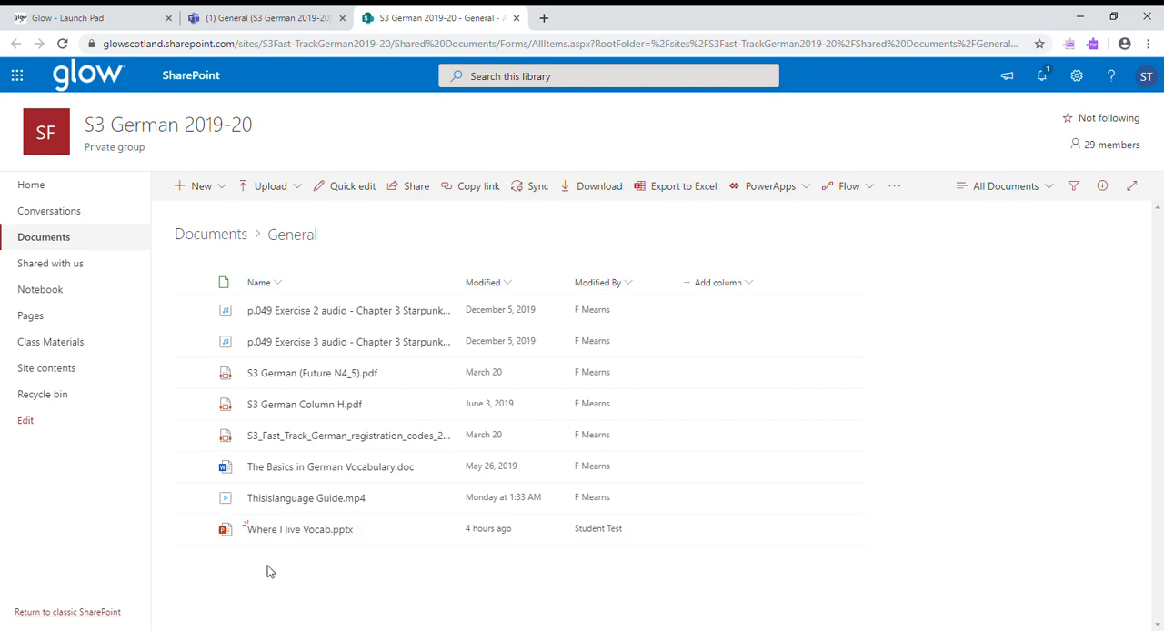
{"action": "mouse_move", "coordinate": [266, 571]}
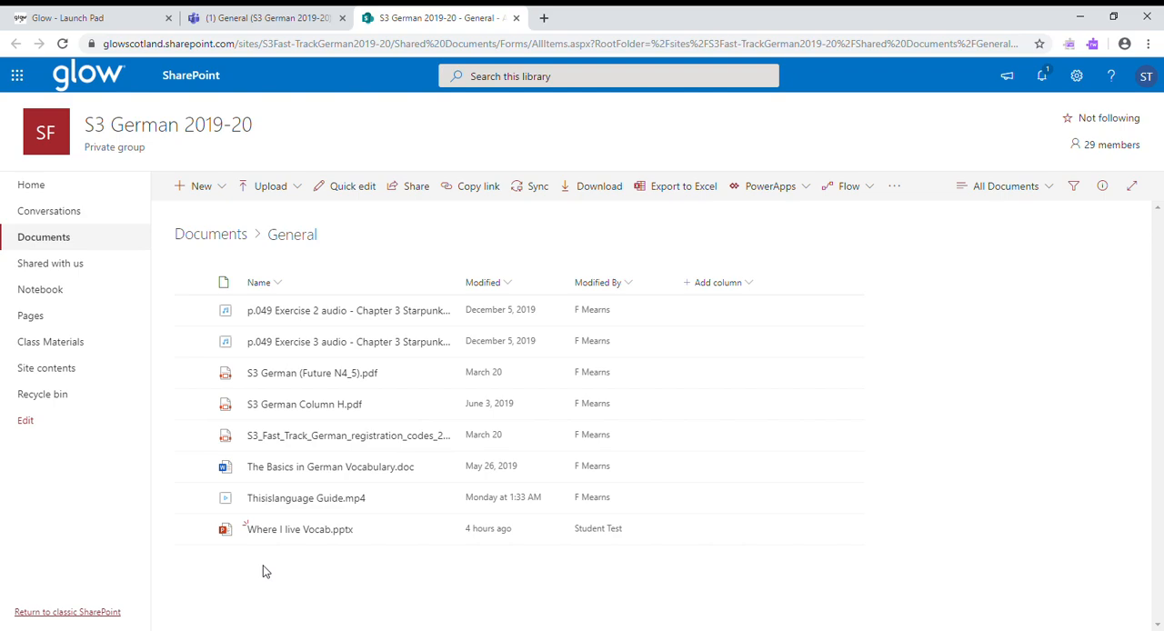
{"action": "mouse_move", "coordinate": [123, 491]}
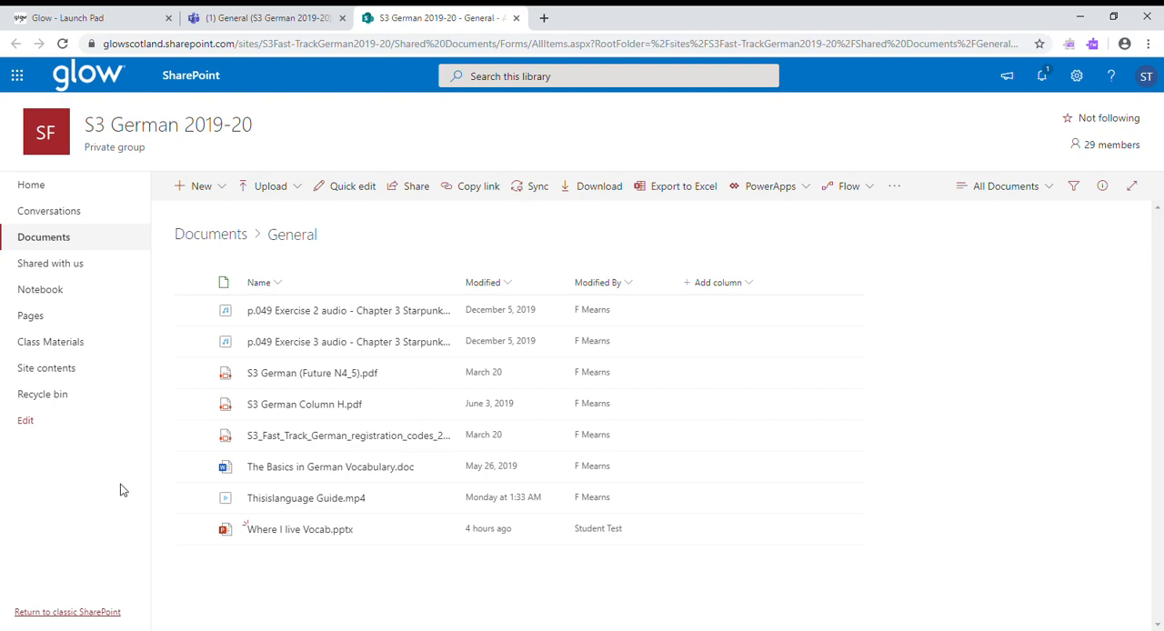
{"action": "mouse_move", "coordinate": [47, 367]}
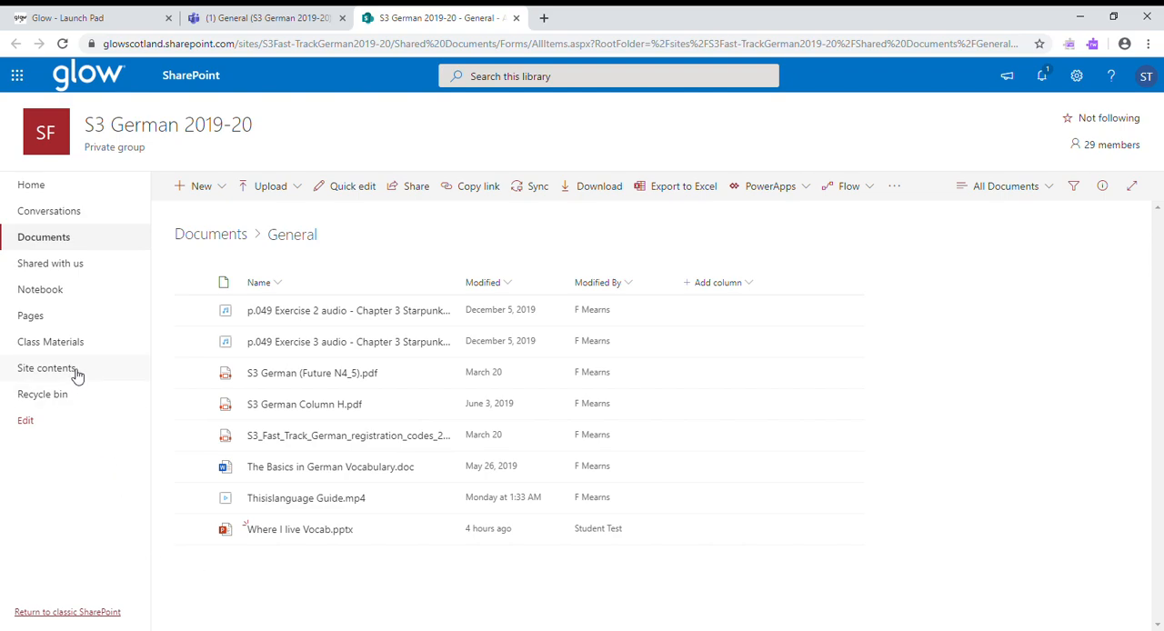
{"action": "left_click", "coordinate": [48, 367]}
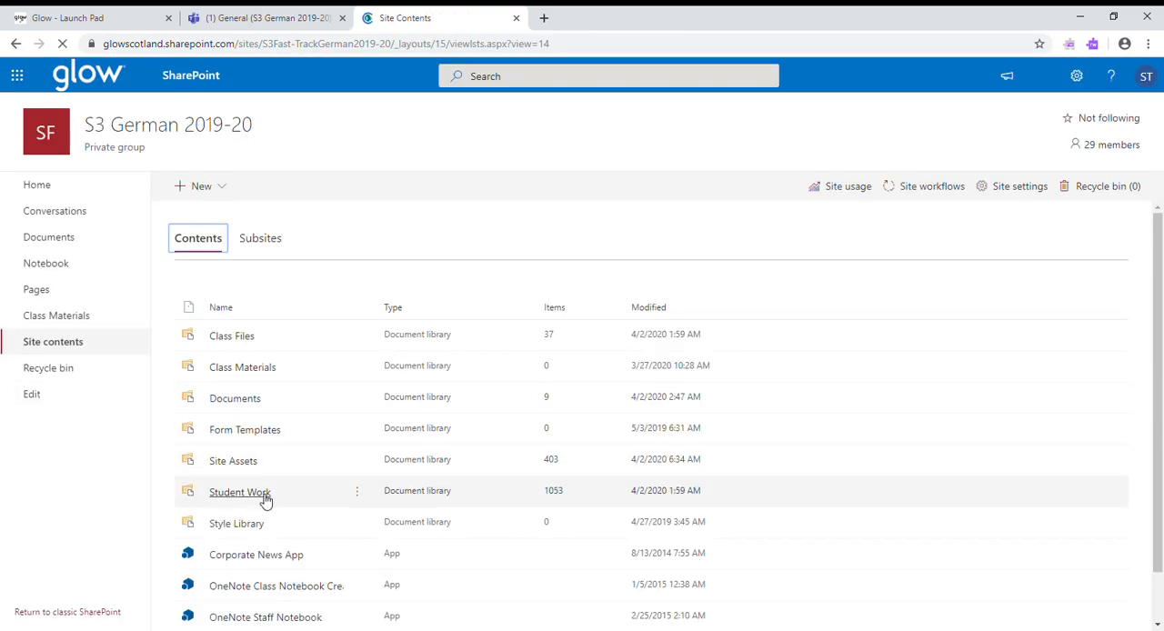
- Enter the Student Work library and sort its folders by Modified, newer to older
{"action": "left_click", "coordinate": [241, 491]}
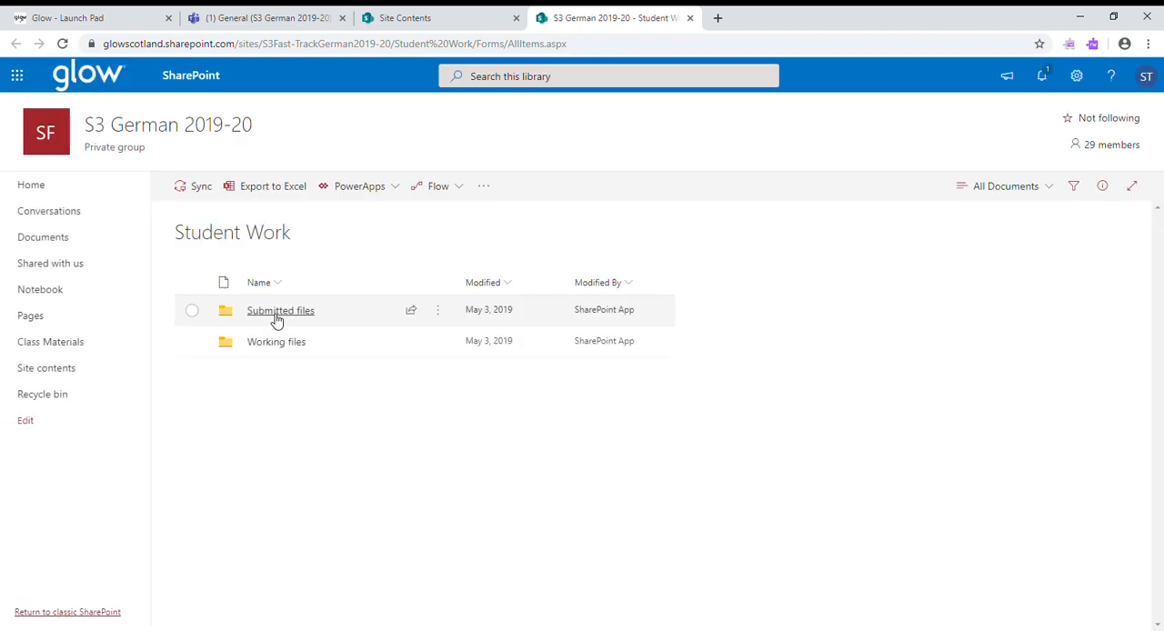
{"action": "mouse_move", "coordinate": [317, 325]}
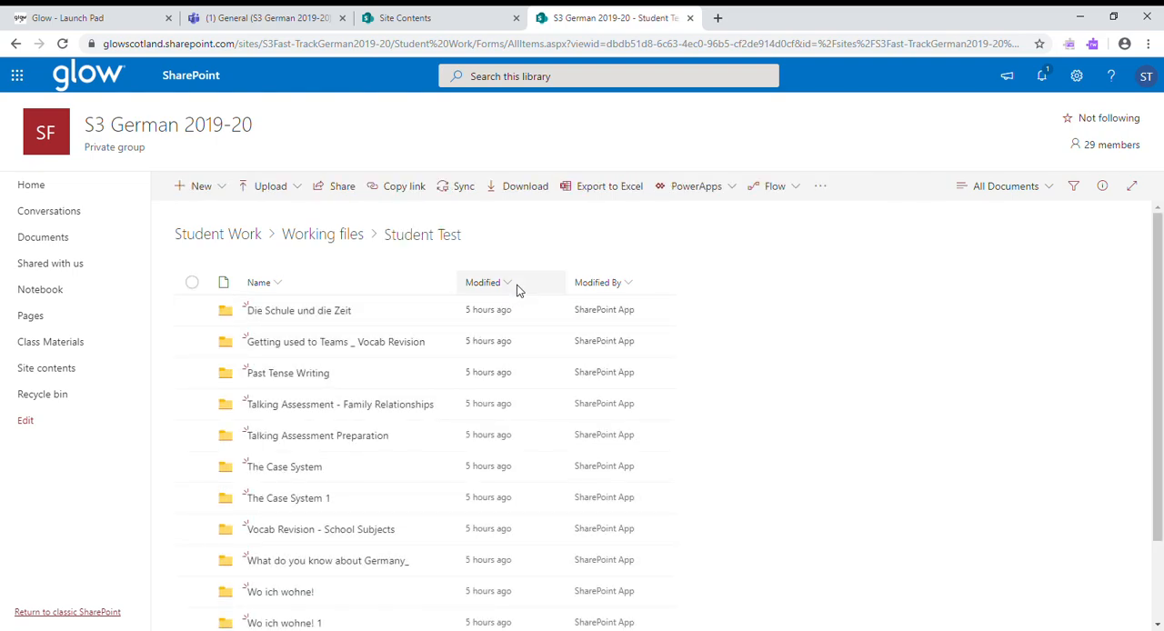
{"action": "left_click", "coordinate": [487, 282]}
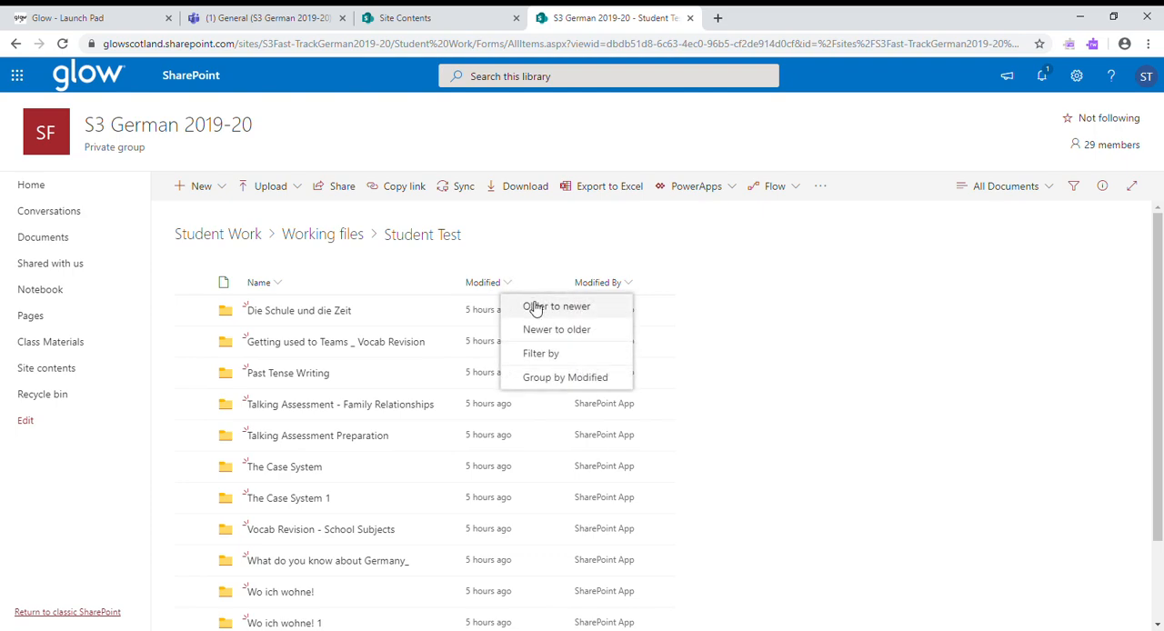
{"action": "left_click", "coordinate": [556, 305]}
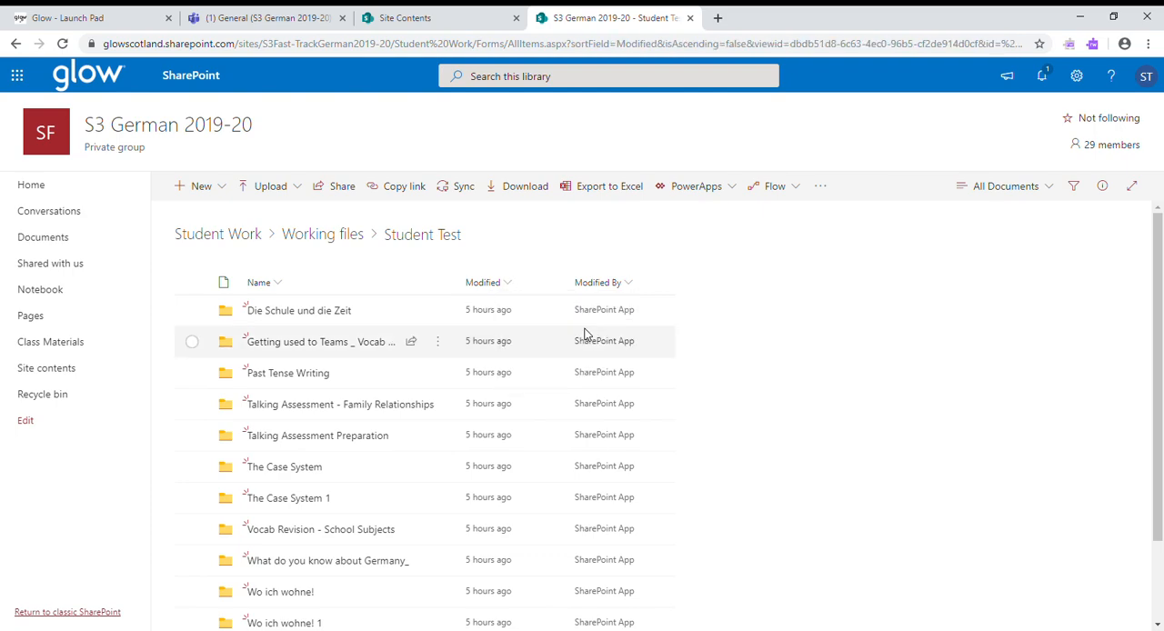
{"action": "left_click", "coordinate": [484, 282]}
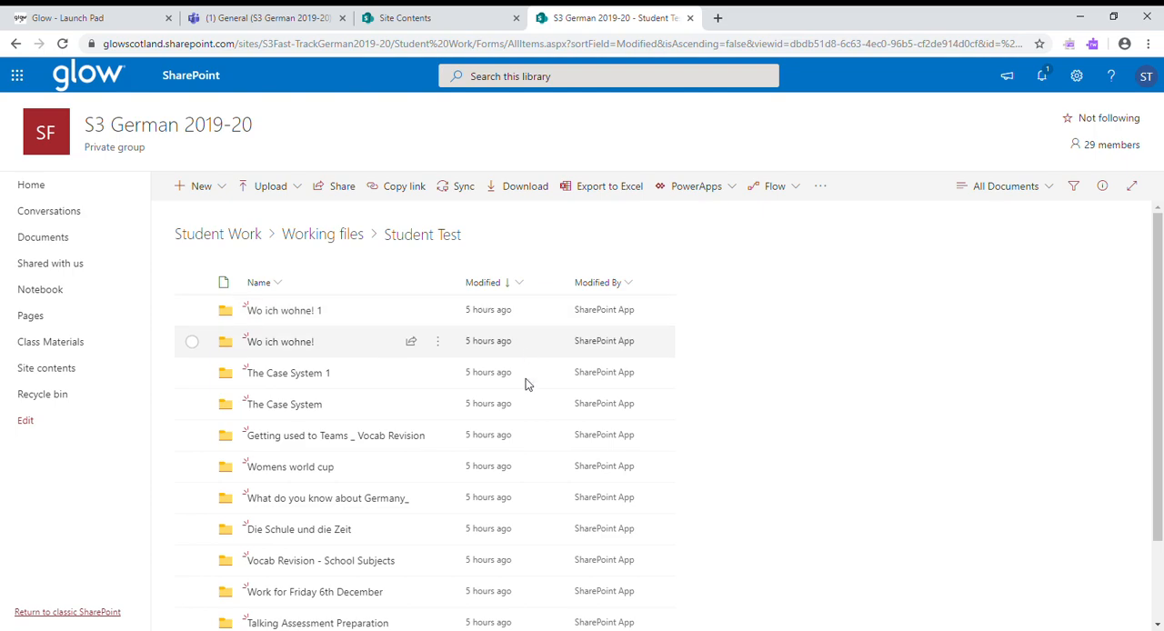
{"action": "mouse_move", "coordinate": [513, 591]}
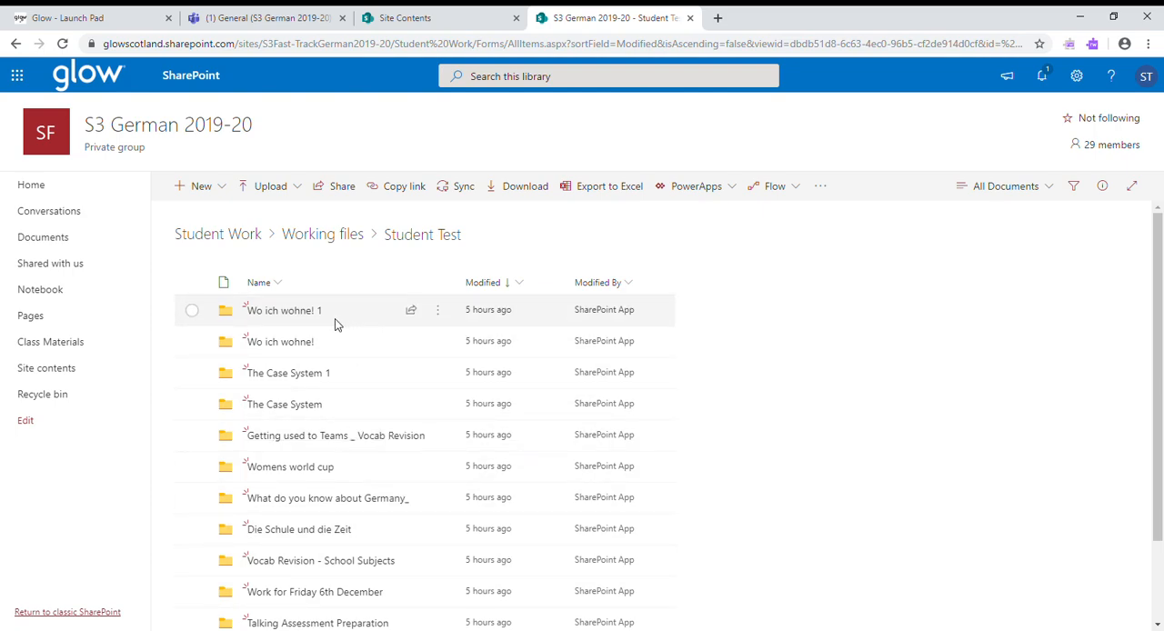
{"action": "mouse_move", "coordinate": [350, 324]}
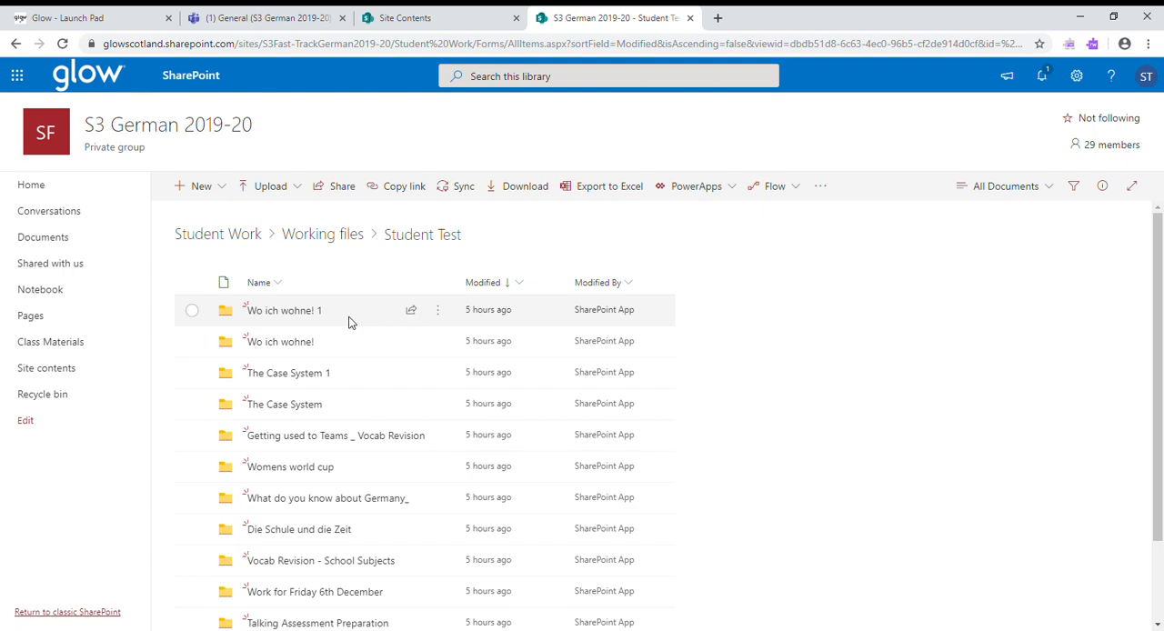
{"action": "mouse_move", "coordinate": [278, 342]}
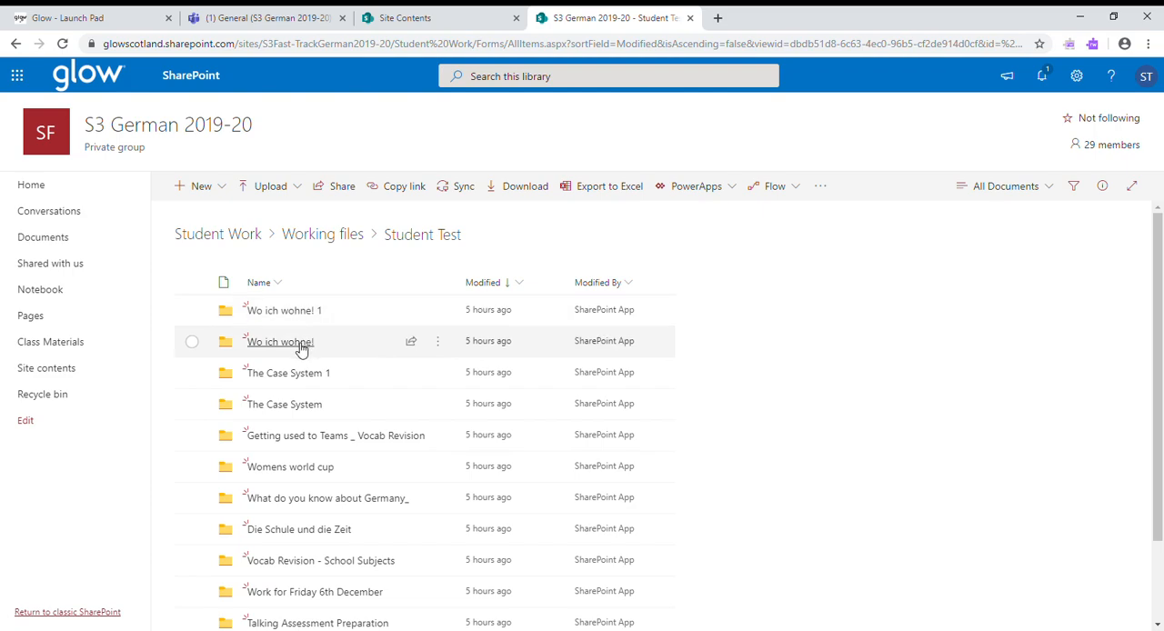
- Open the 'Wo ich wohne!' assignment folder inside the student's folder
{"action": "left_click", "coordinate": [281, 342]}
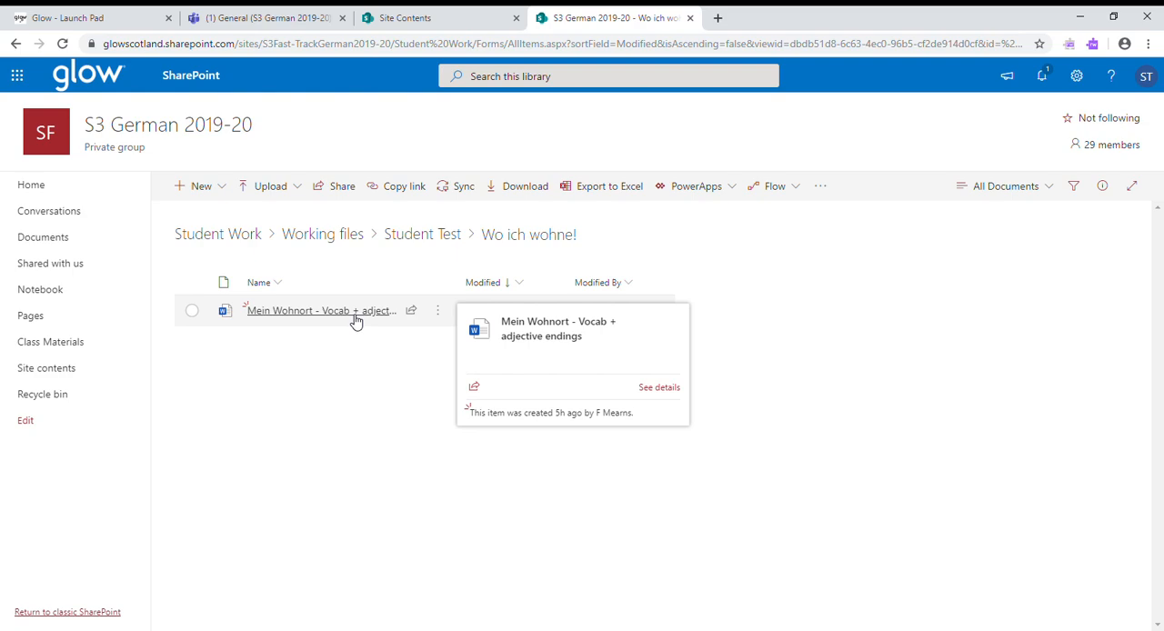
{"action": "mouse_move", "coordinate": [342, 333]}
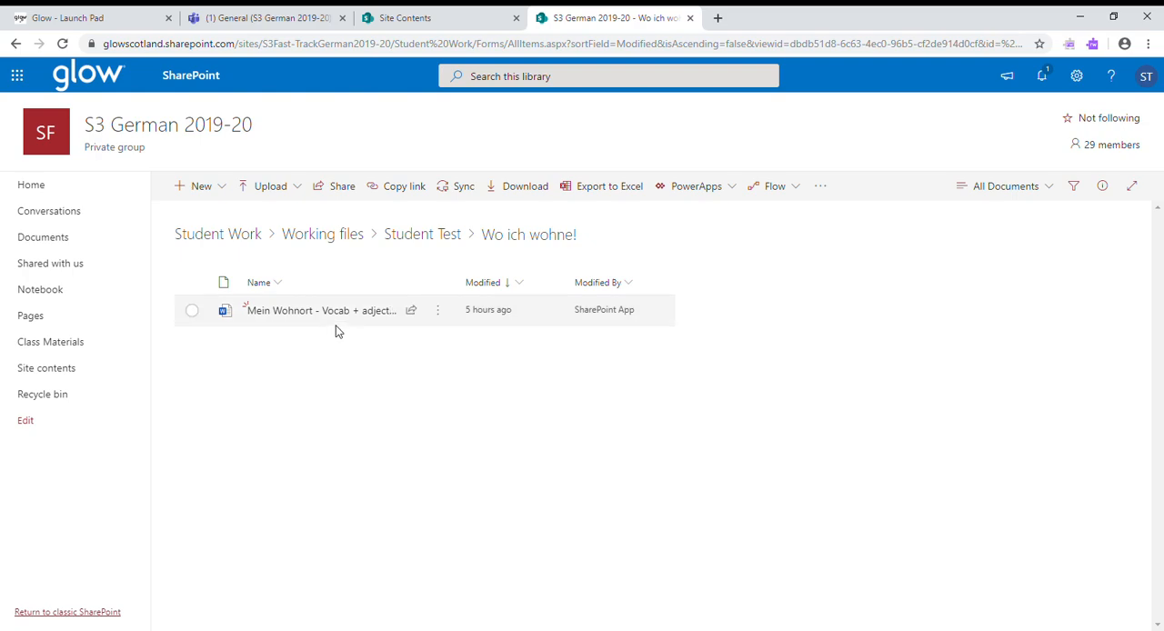
{"action": "mouse_move", "coordinate": [380, 335]}
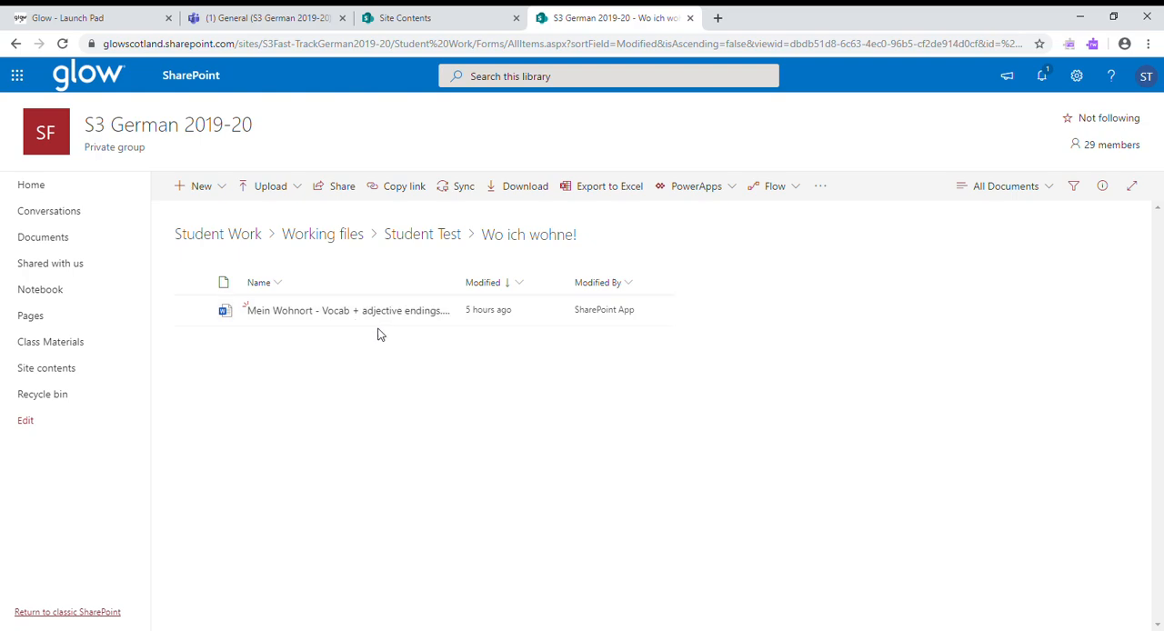